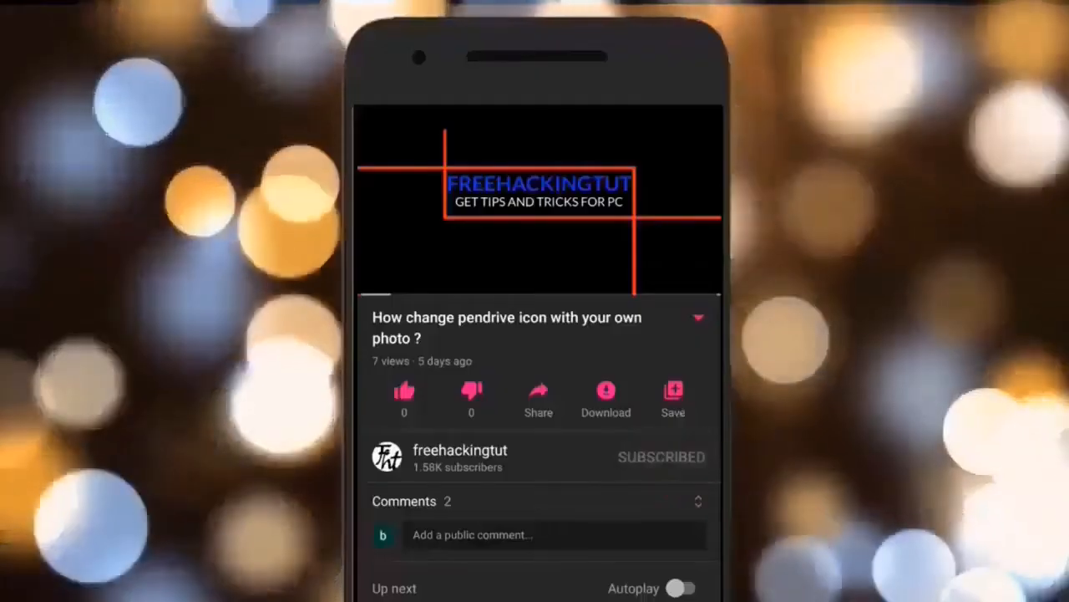
# - Open the top-bar status menu listing audio, network, Bluetooth and power options
pyautogui.click(698, 456)
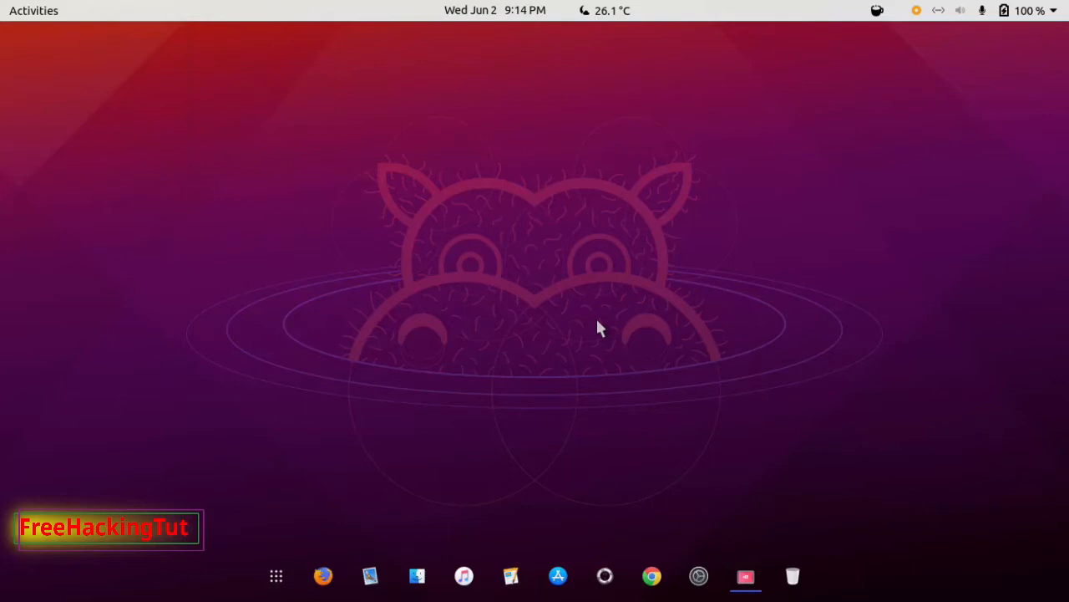
pyautogui.click(1028, 10)
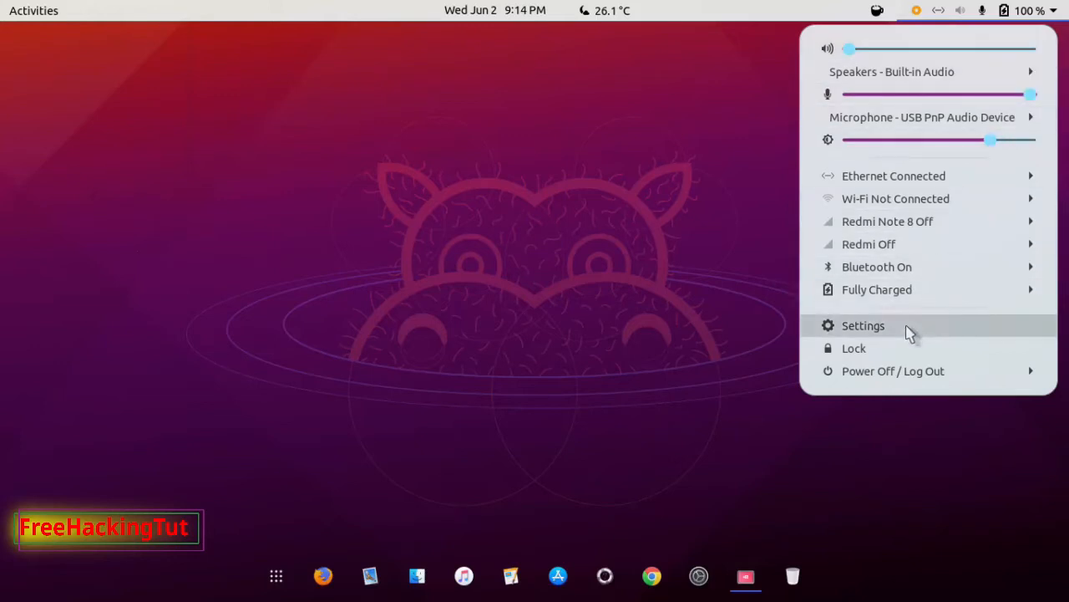
# - Open Settings on the Wi-Fi page and show its extra options menu
pyautogui.click(863, 325)
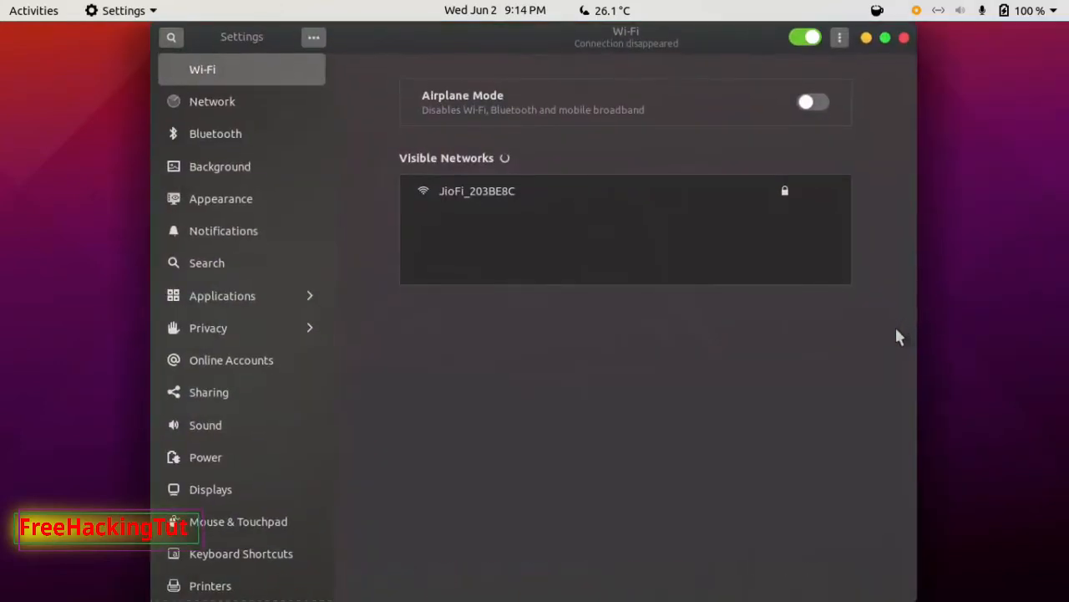
pyautogui.moveTo(272, 88)
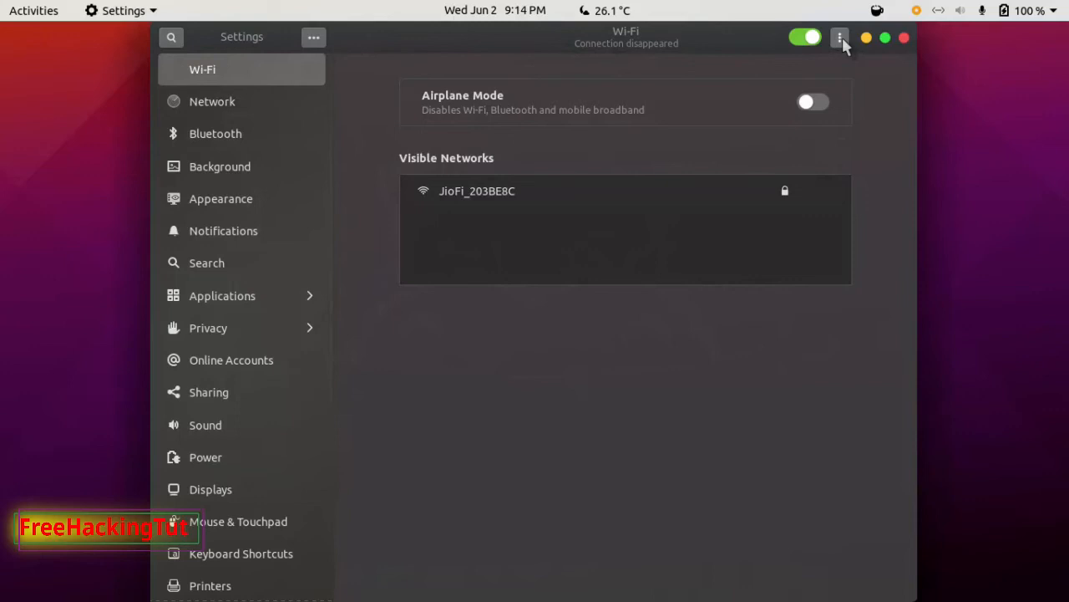
pyautogui.click(839, 37)
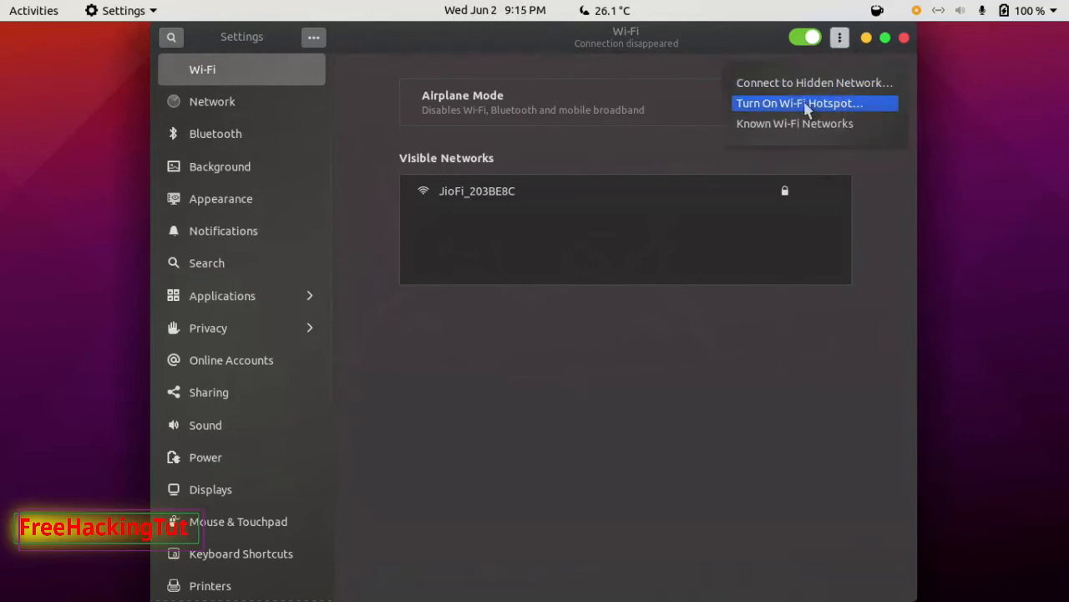
pyautogui.moveTo(817, 109)
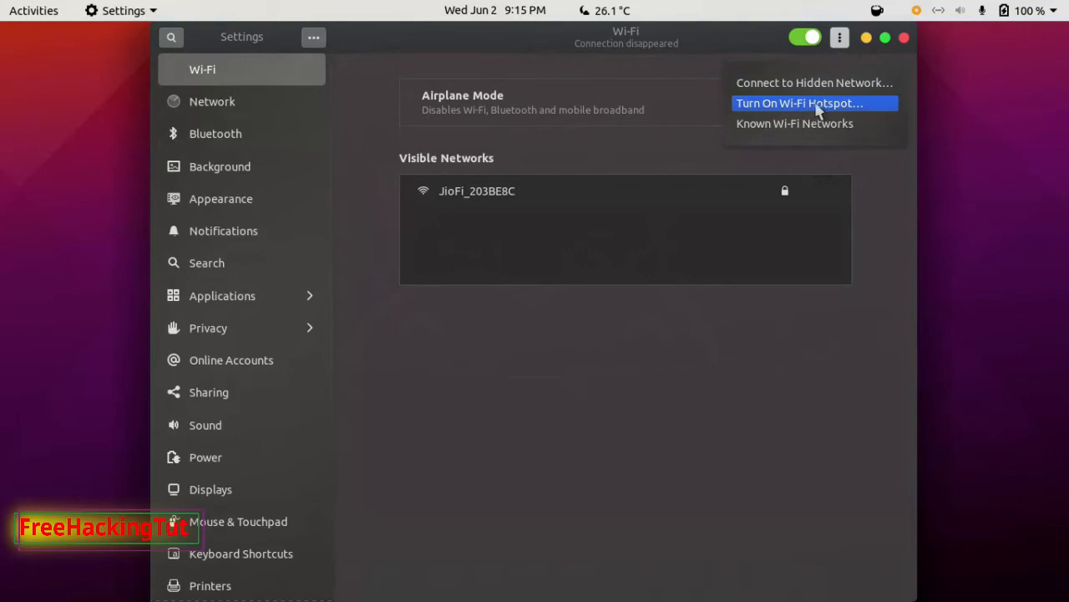
pyautogui.click(799, 103)
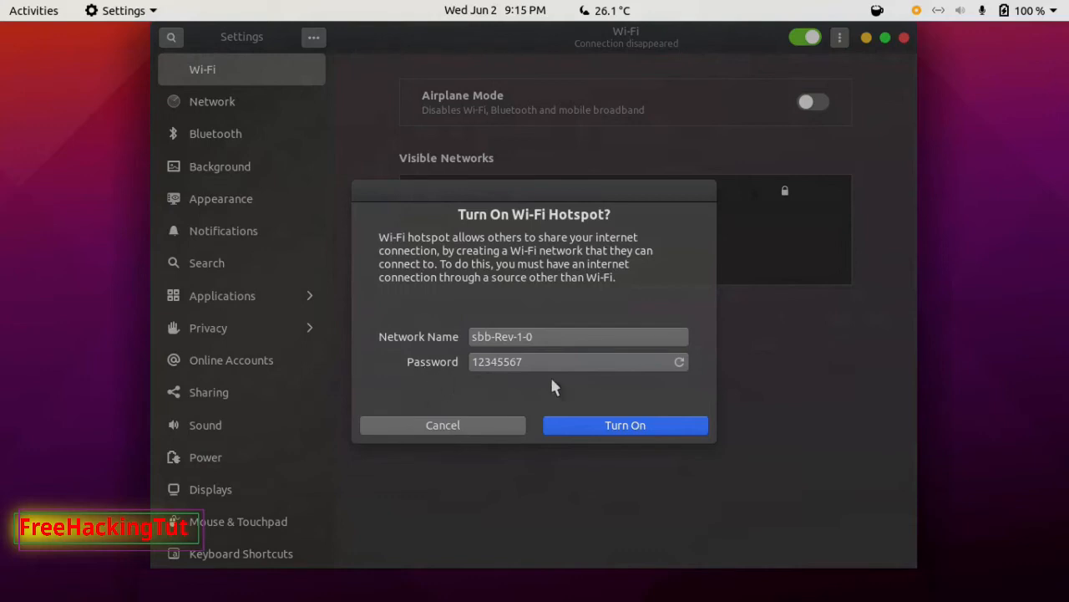
pyautogui.moveTo(609, 425)
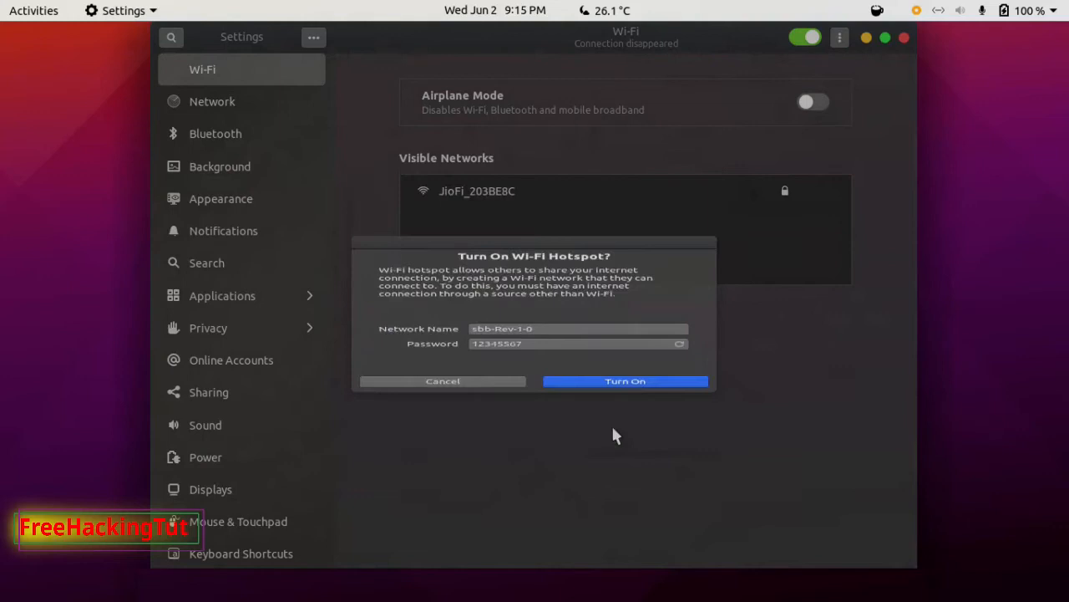
# - Confirm the hotspot so its QR code, WPA security and password appear
pyautogui.click(625, 381)
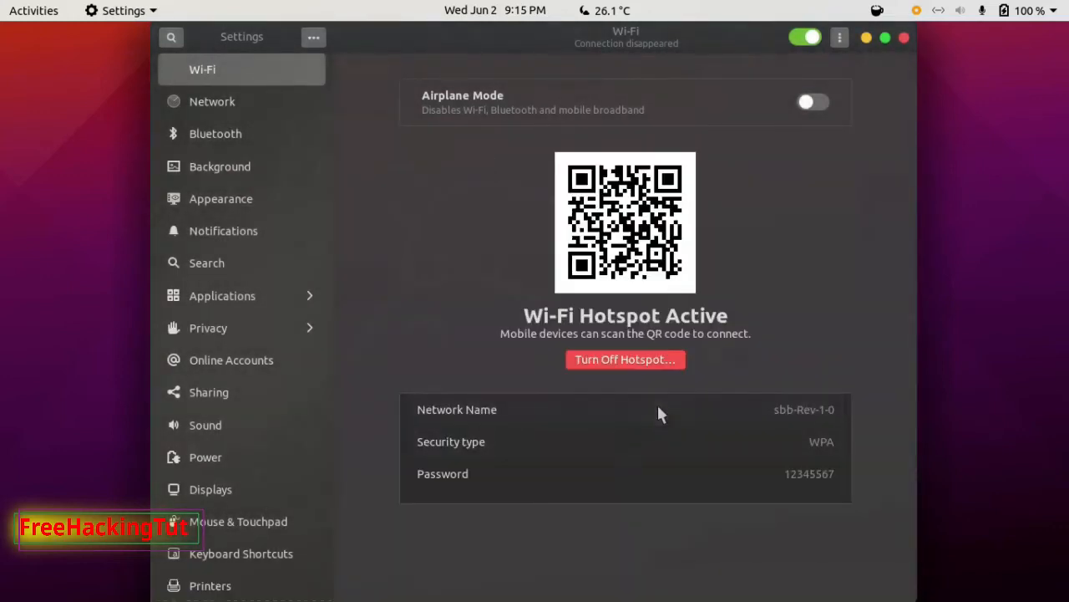
pyautogui.moveTo(675, 280)
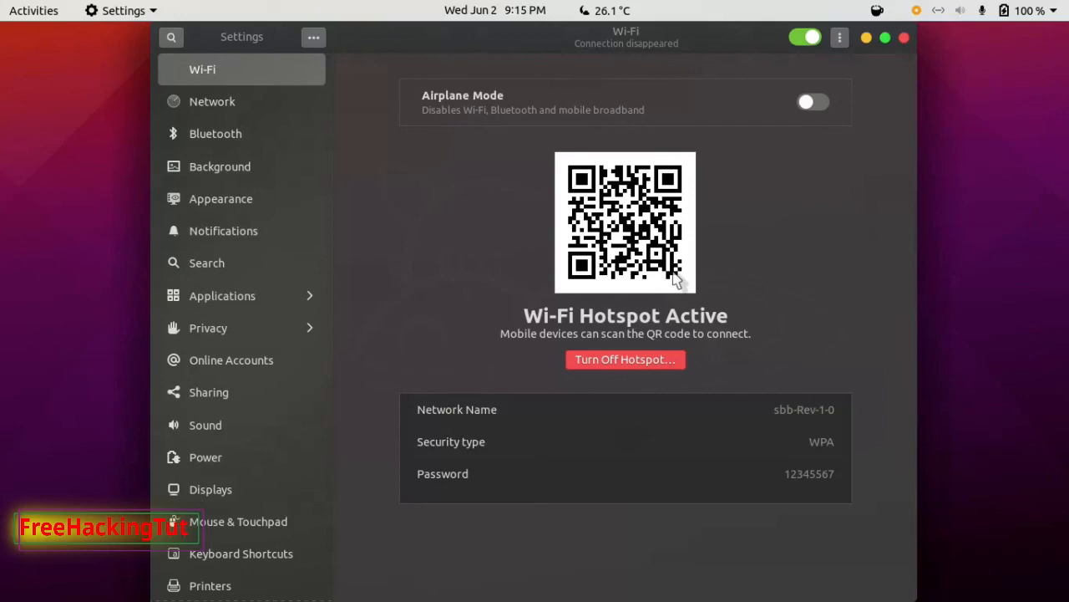
pyautogui.moveTo(804, 268)
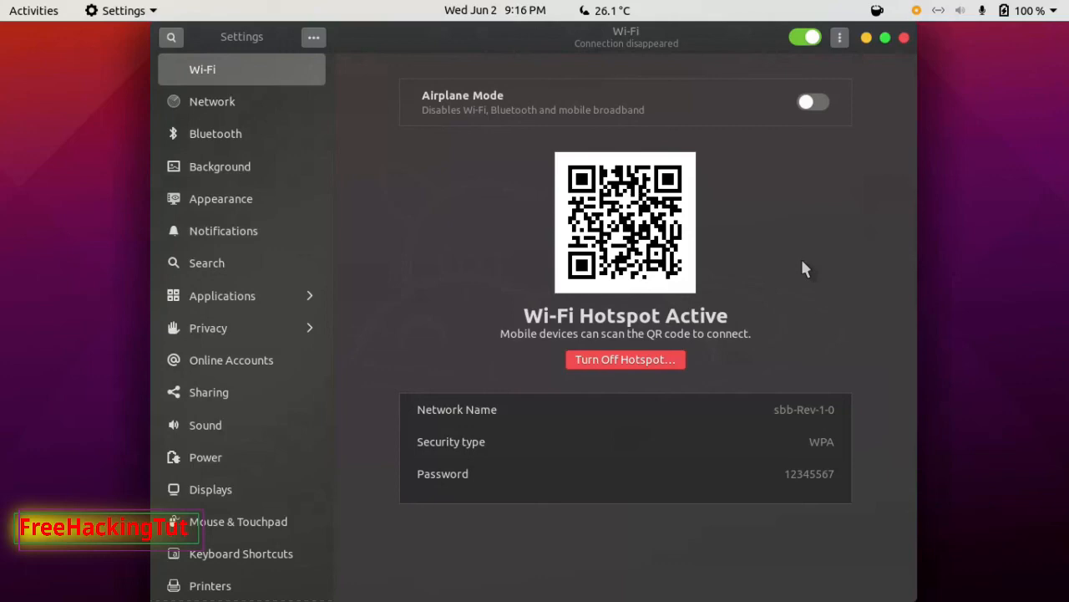